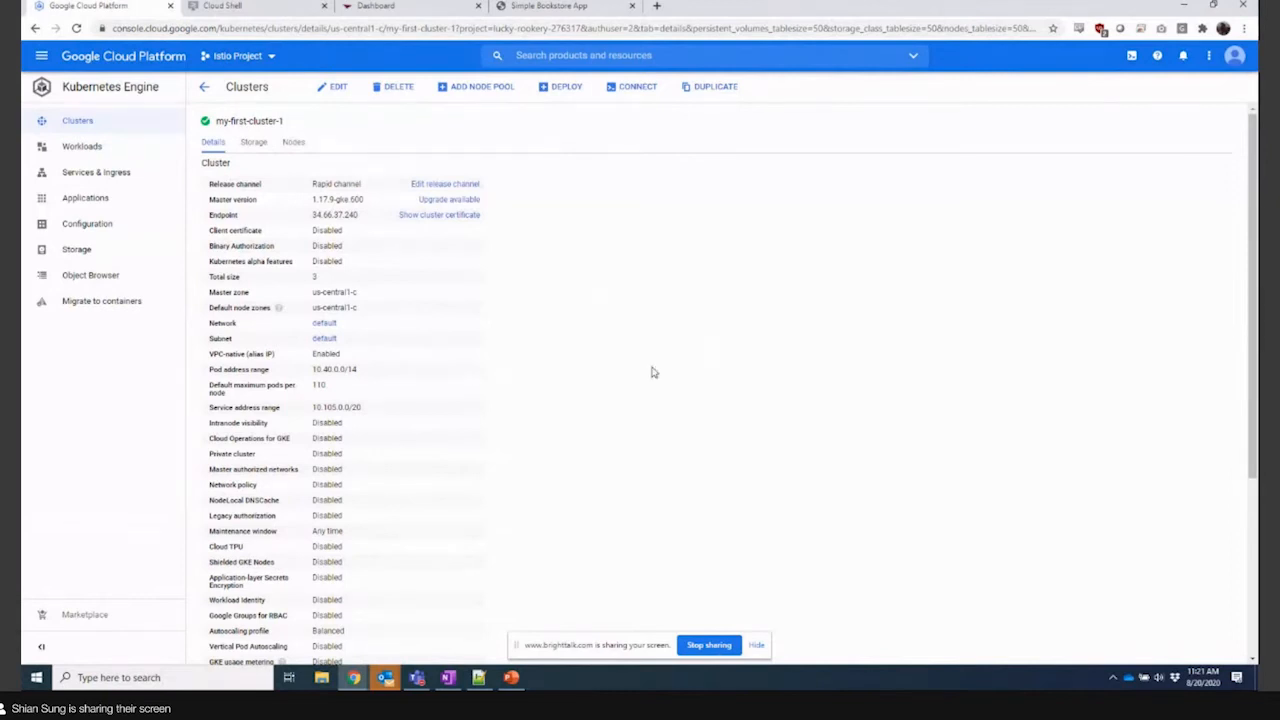
mouse_move(709, 348)
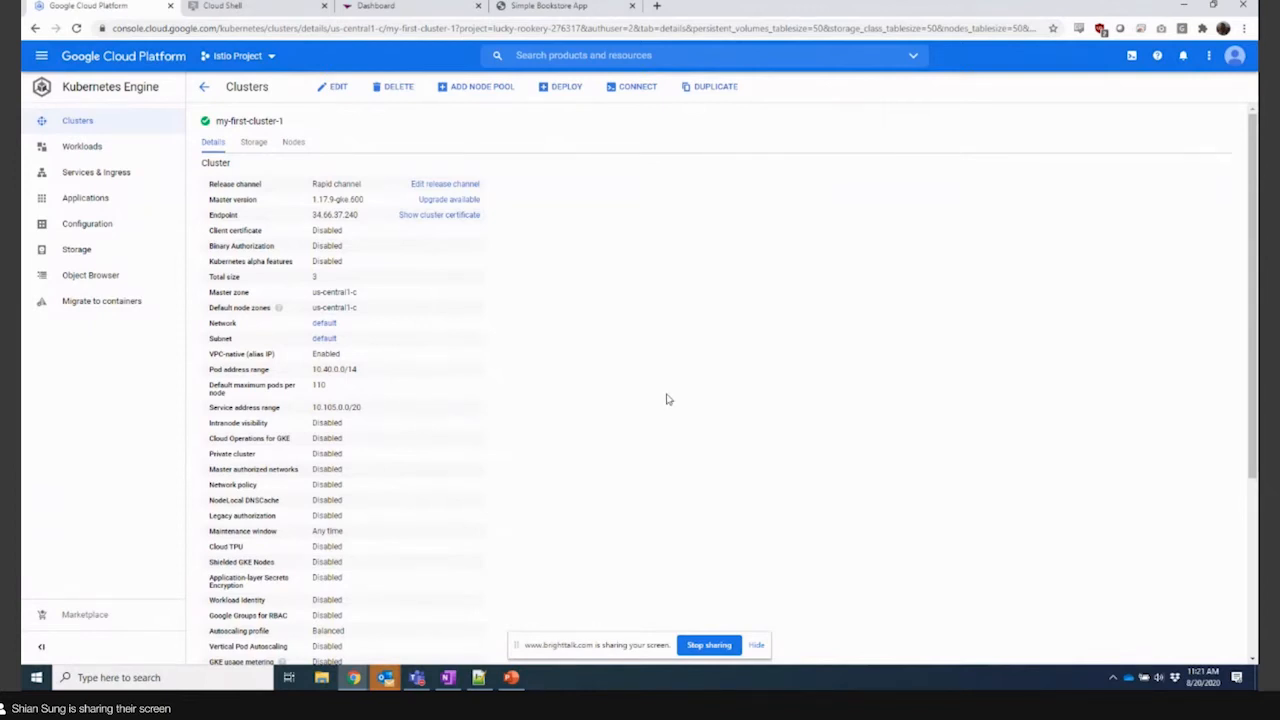
mouse_move(674, 383)
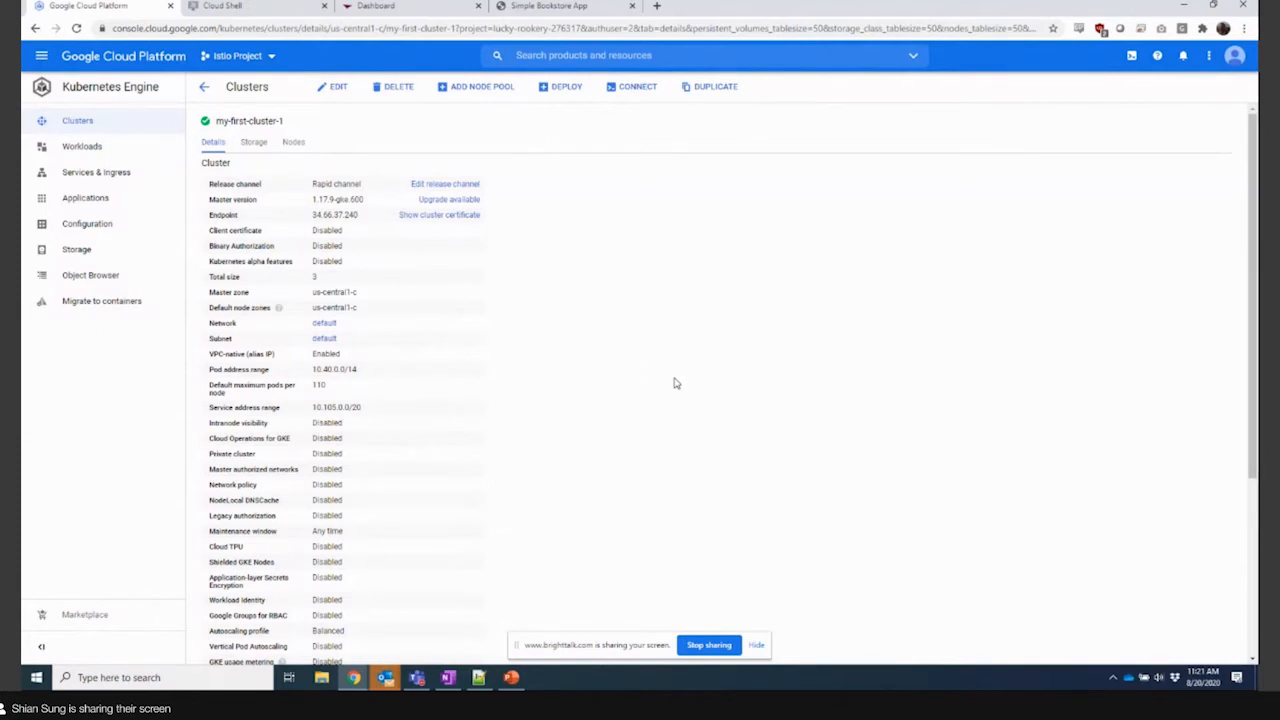
mouse_move(666, 398)
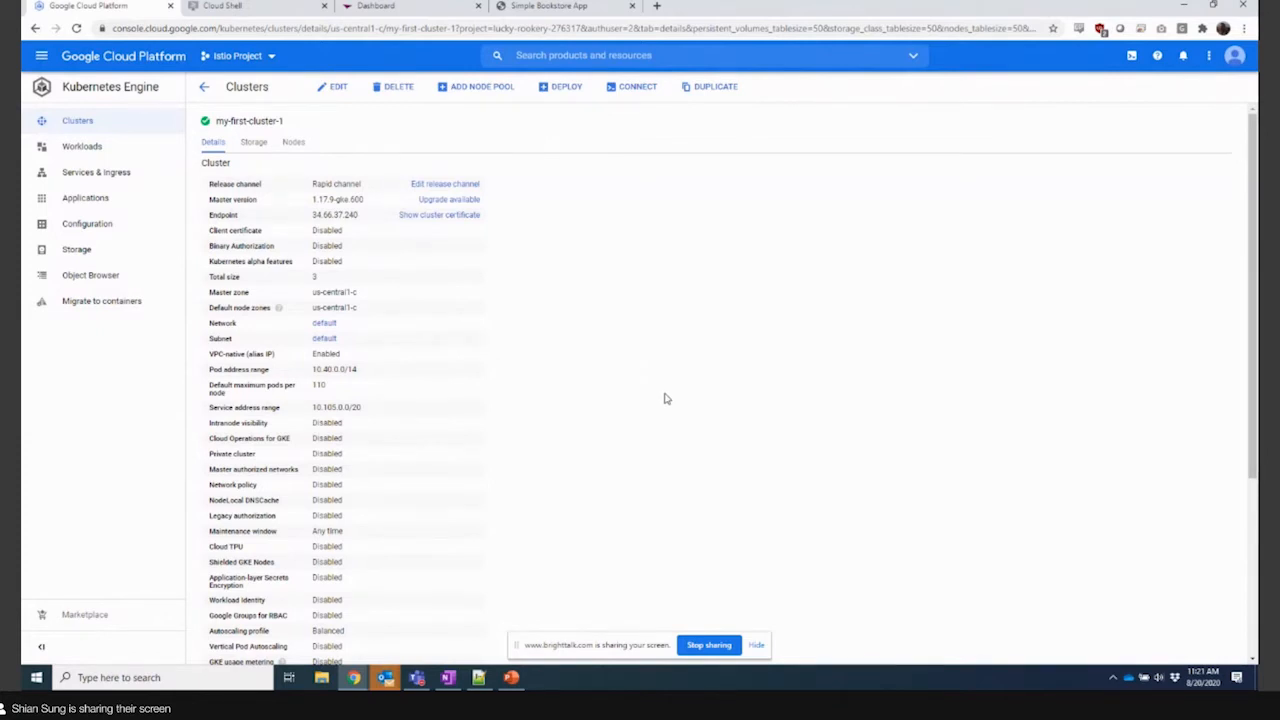
mouse_move(658, 395)
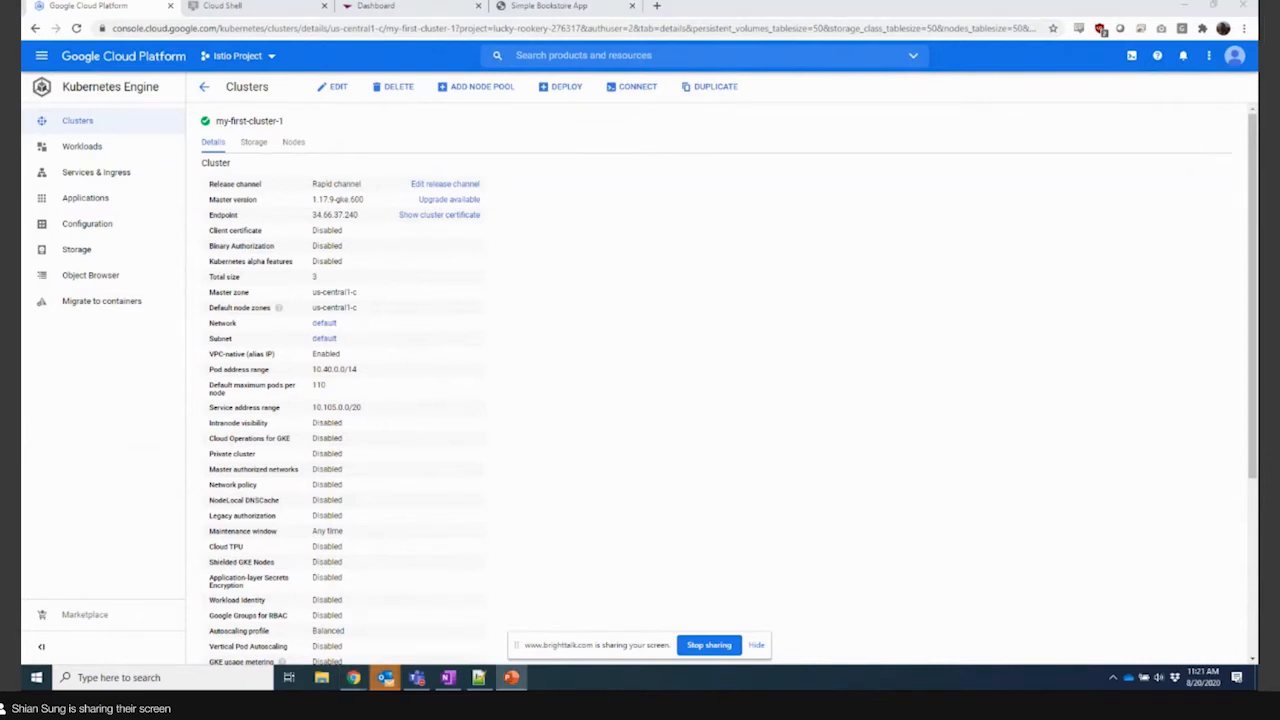
mouse_move(897, 397)
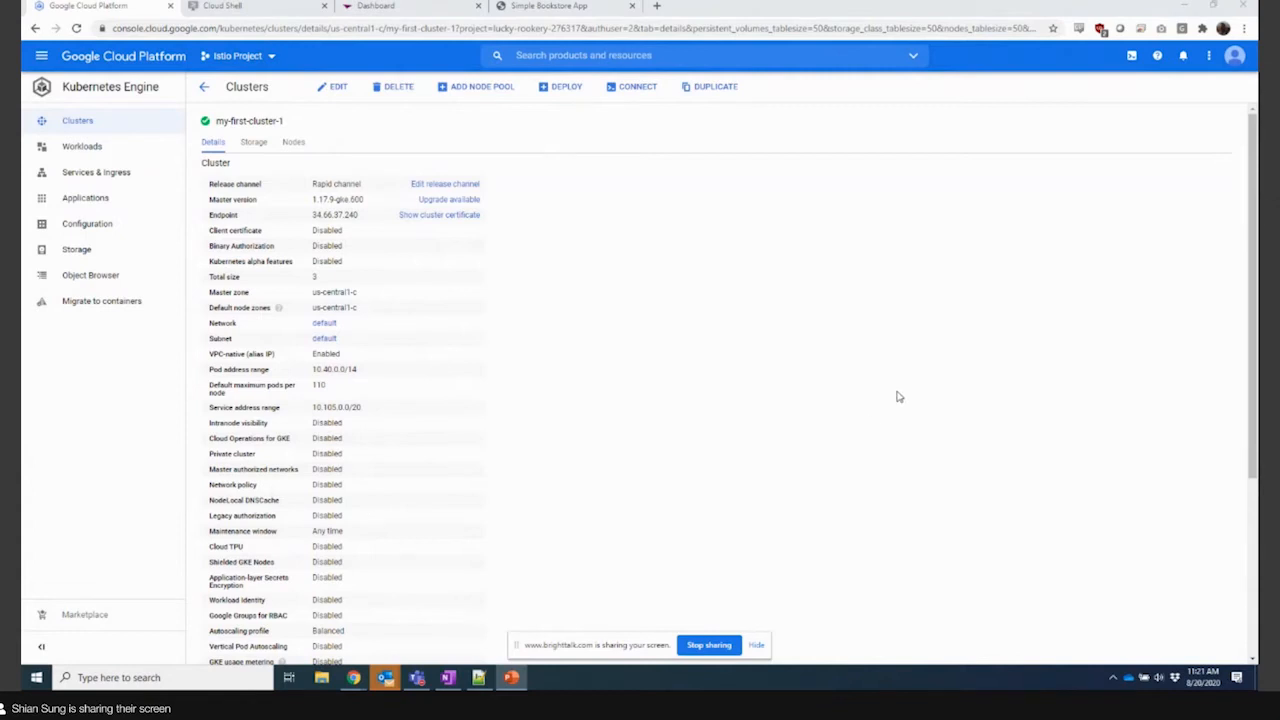
mouse_move(785, 338)
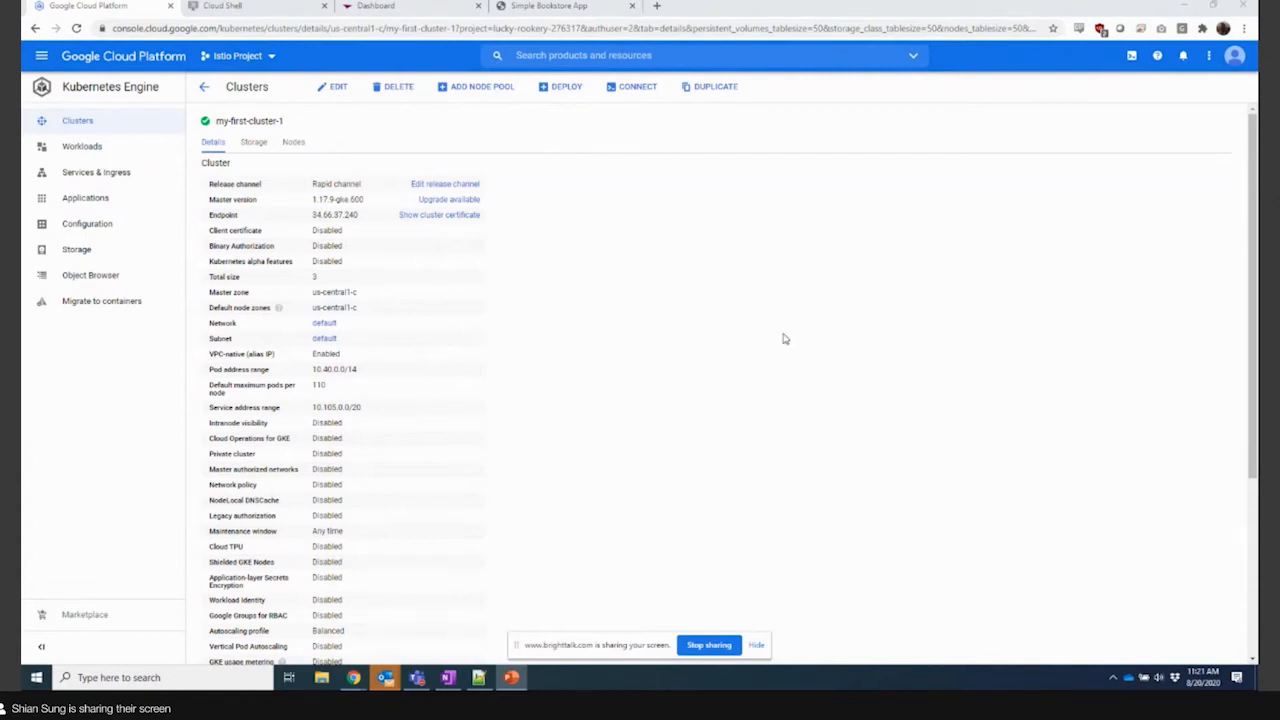
mouse_move(880, 447)
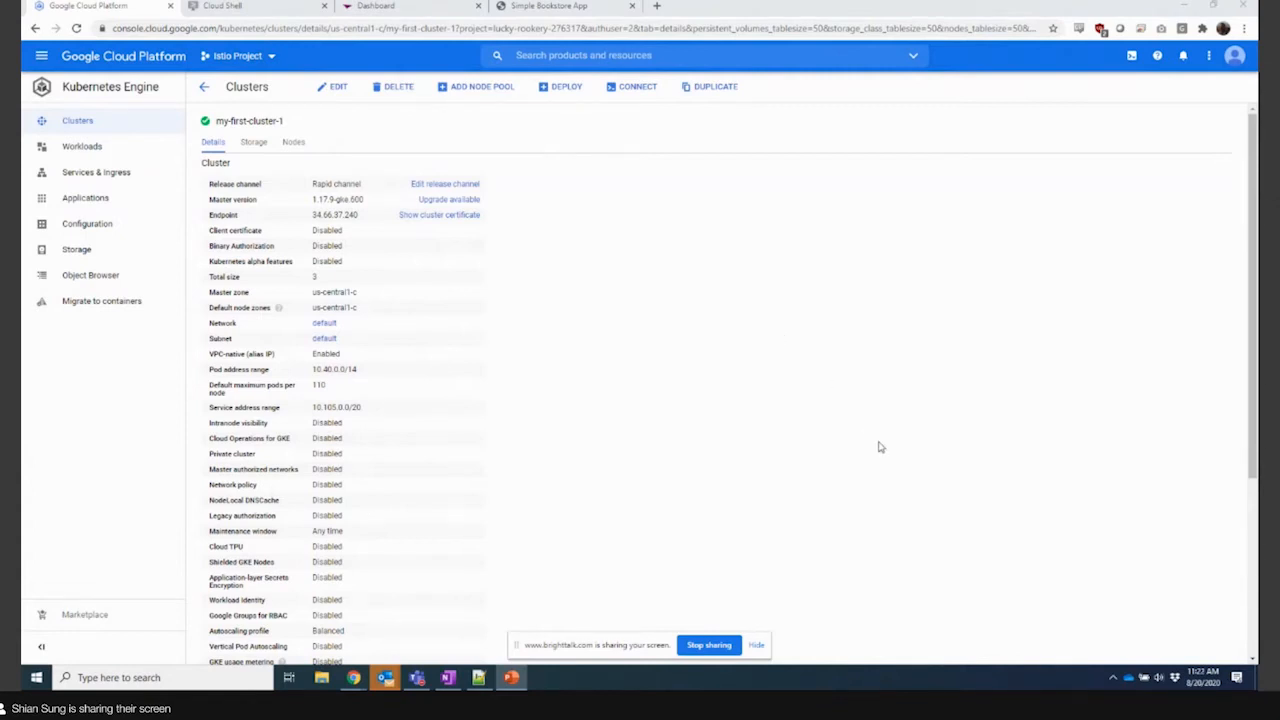
mouse_move(368, 238)
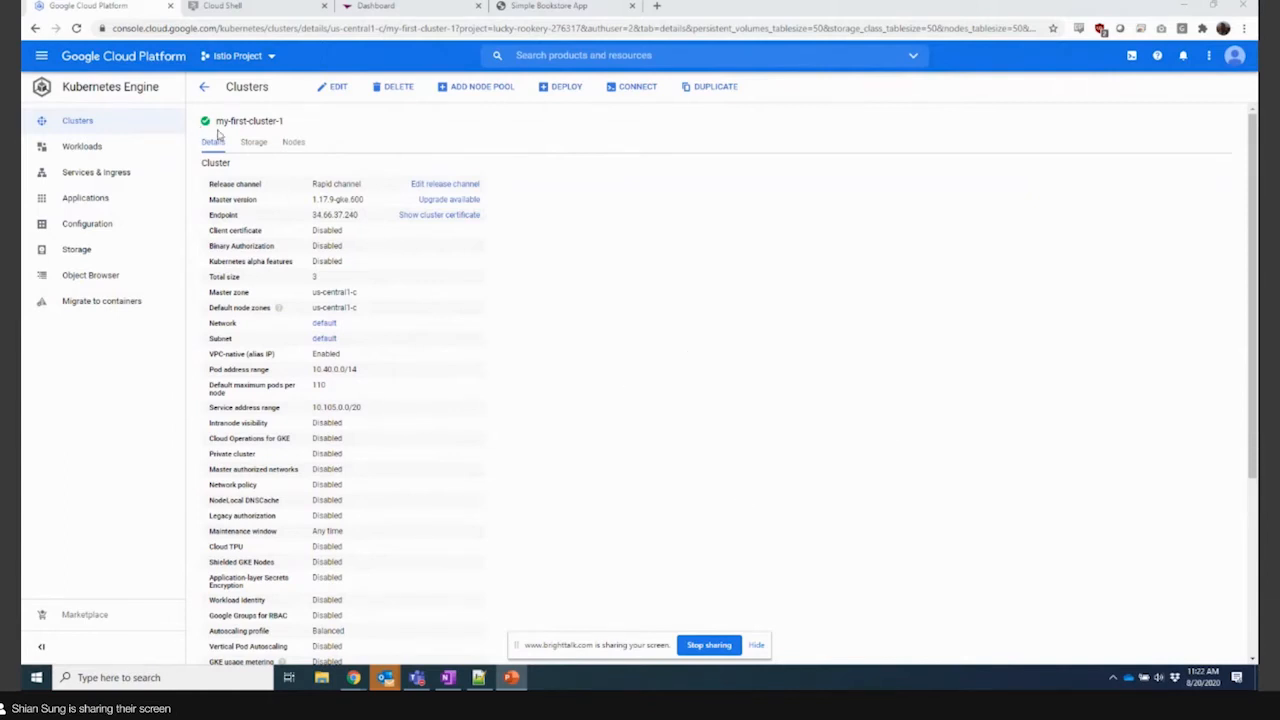
mouse_move(382, 168)
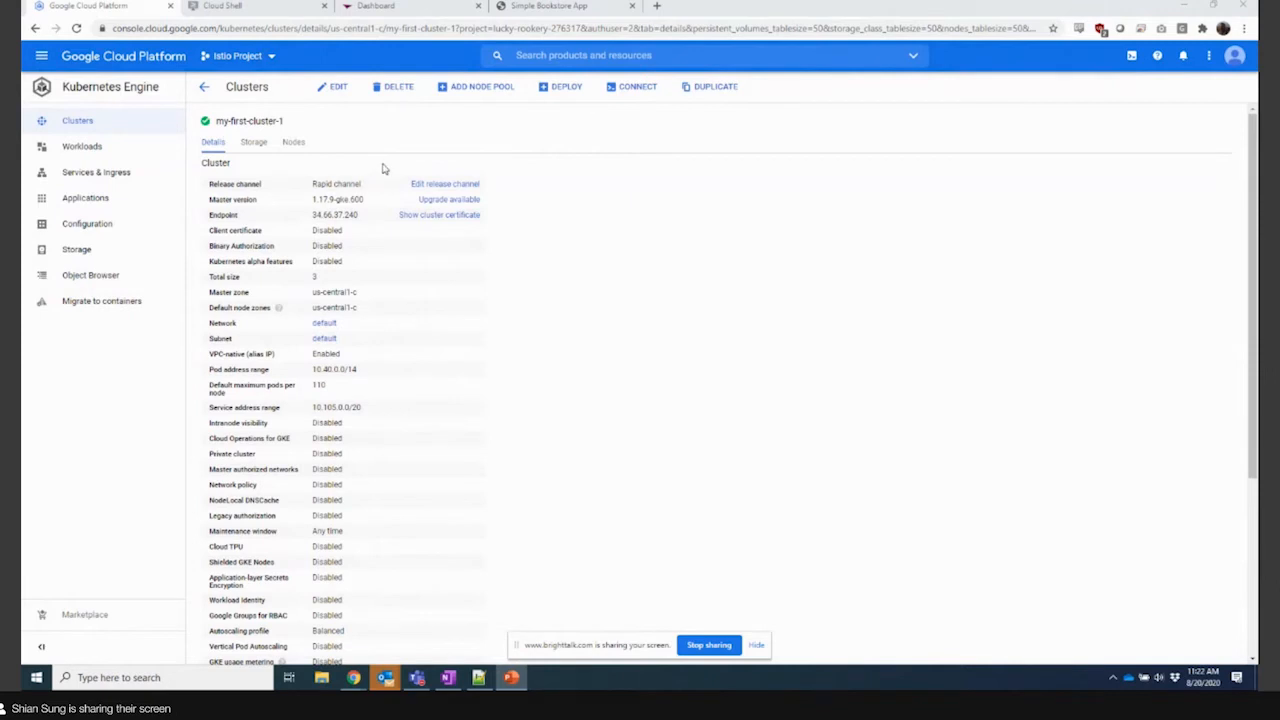
mouse_move(380, 201)
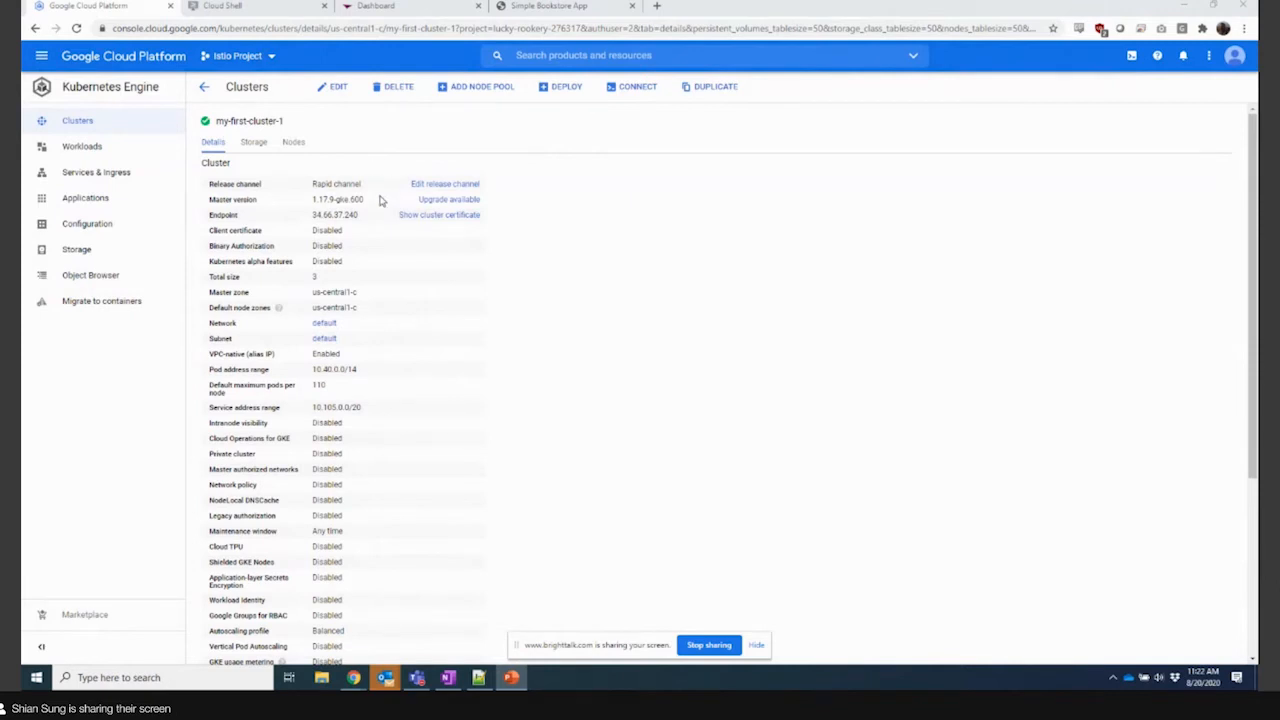
mouse_move(536, 174)
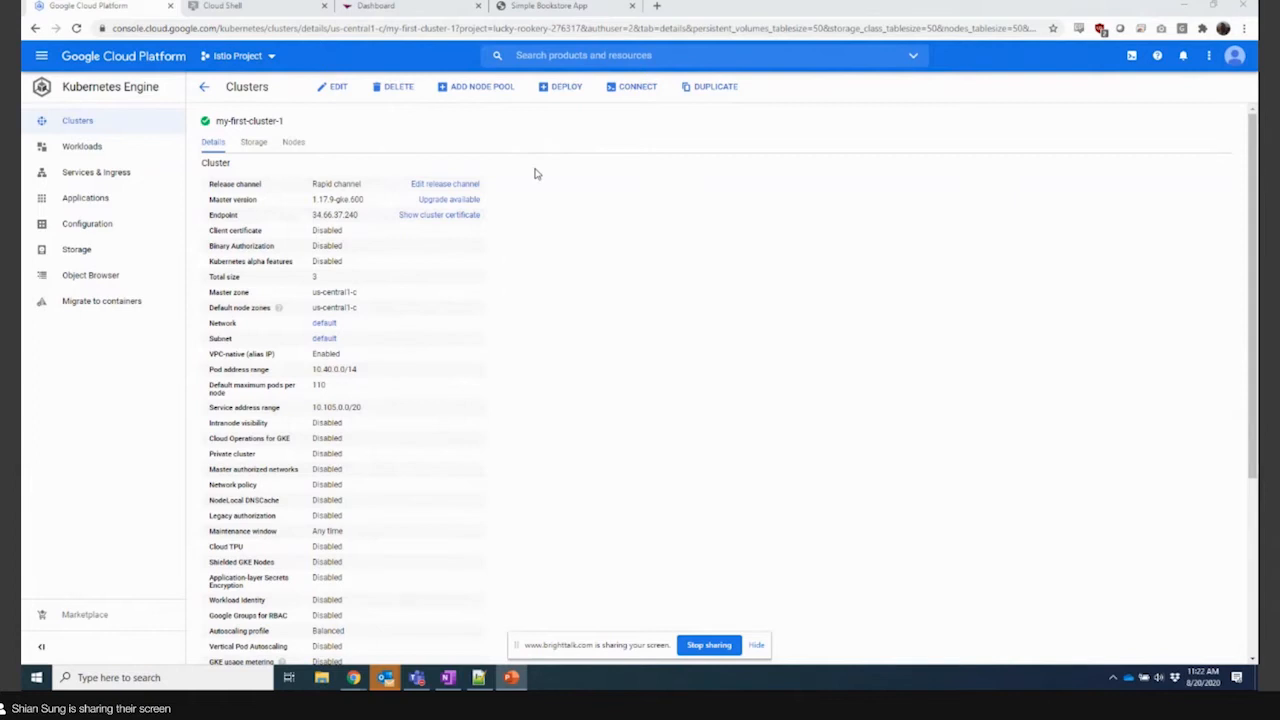
mouse_move(486, 337)
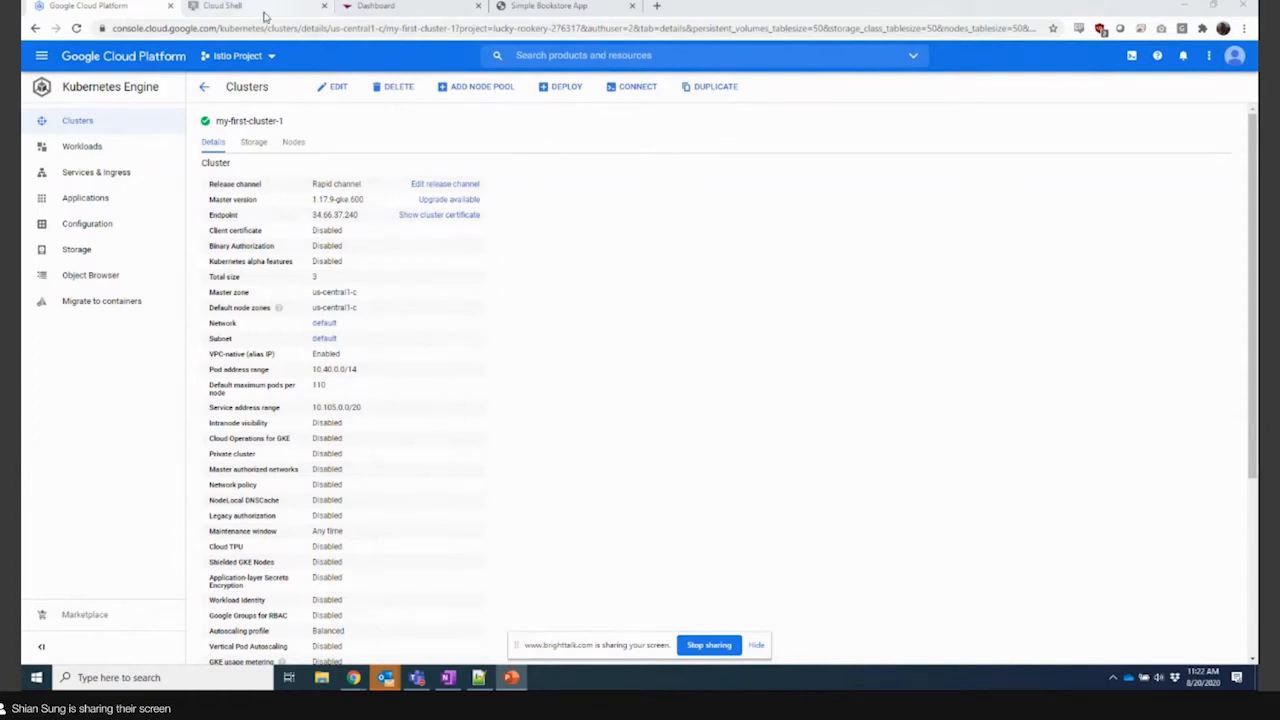
- Switch to Cloud Shell and select install.sh in the istio-cert-manager folder
click(220, 6)
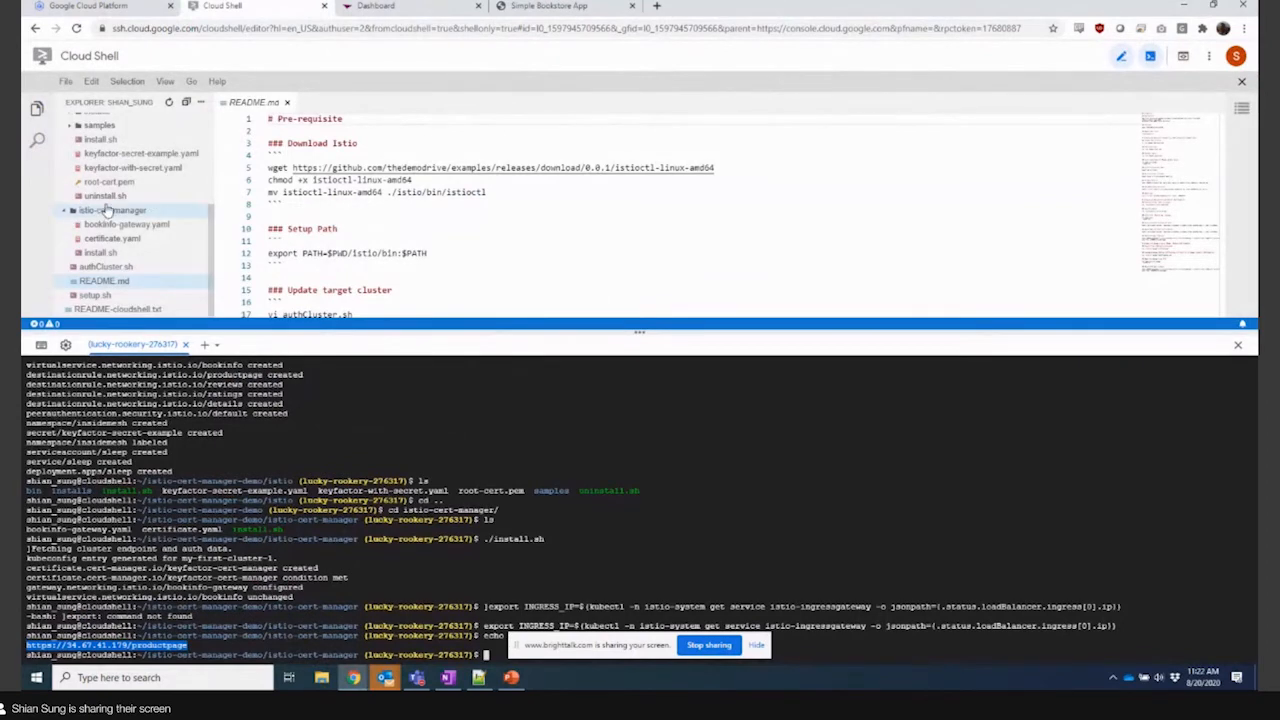
mouse_move(110, 210)
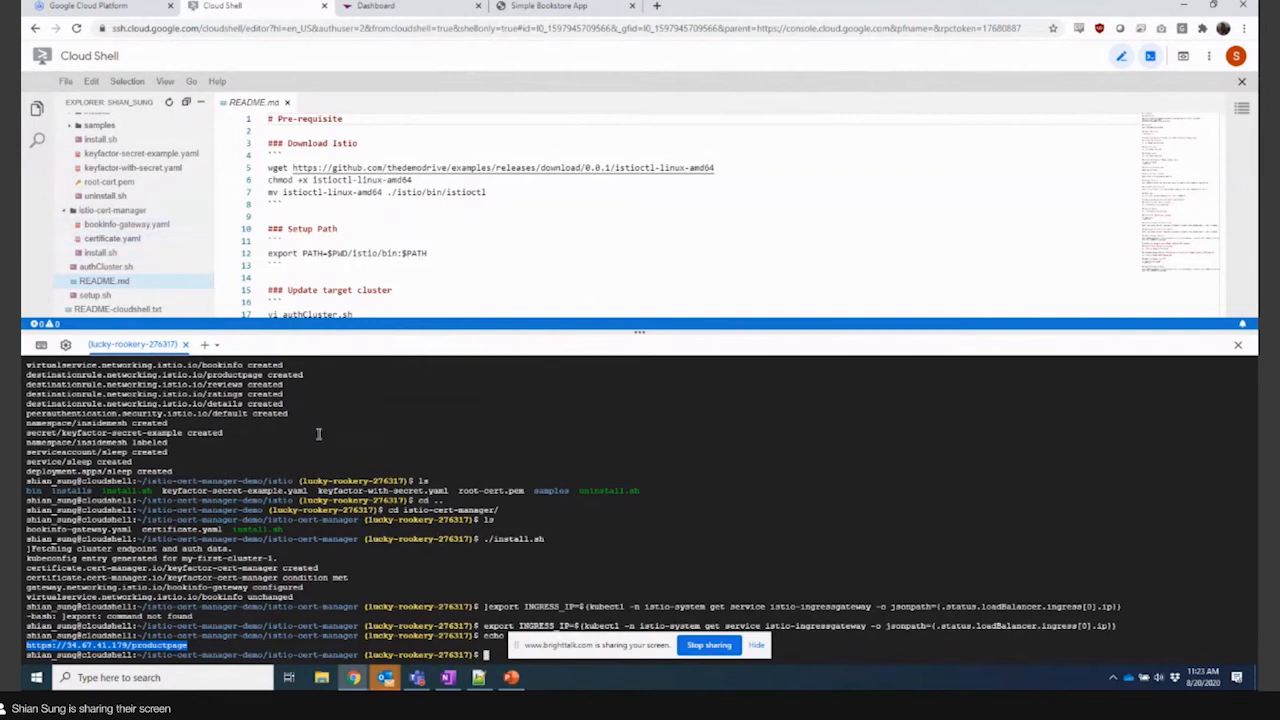
mouse_move(368, 429)
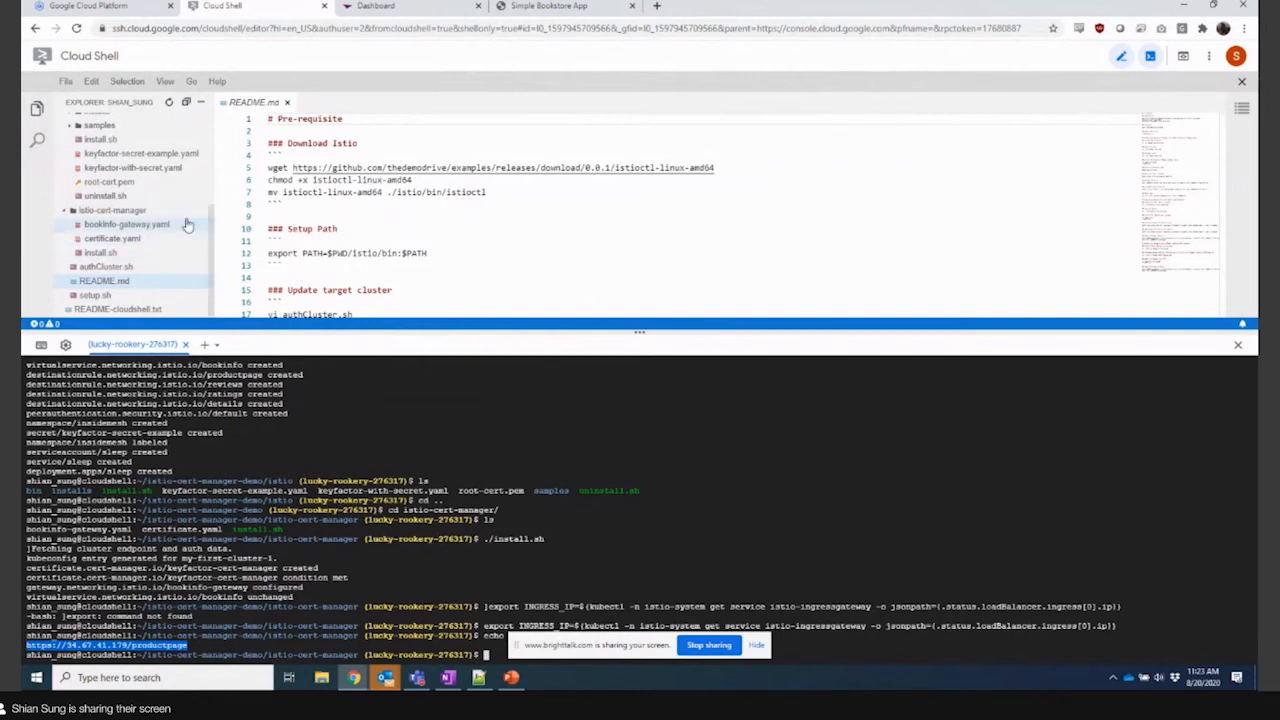
click(103, 133)
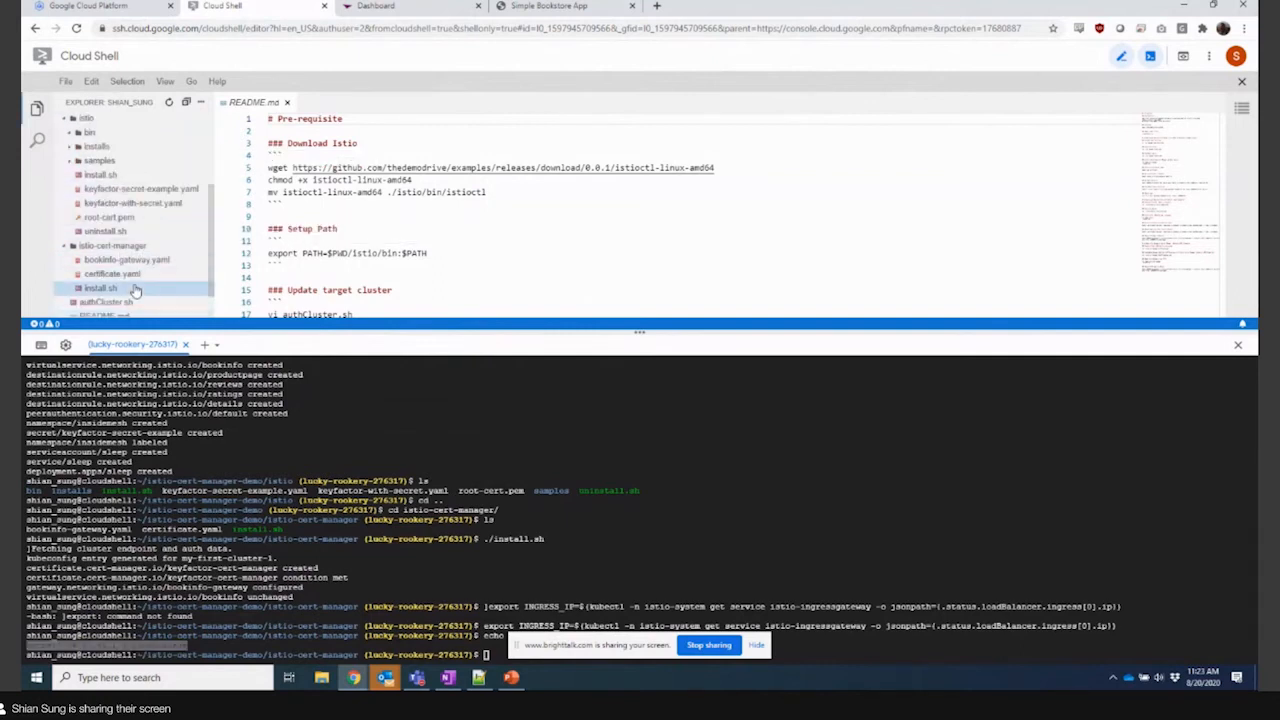
- Open the Simple Bookstore App and view its Keyfactor Demo Drive CA 1 certificate
click(100, 288)
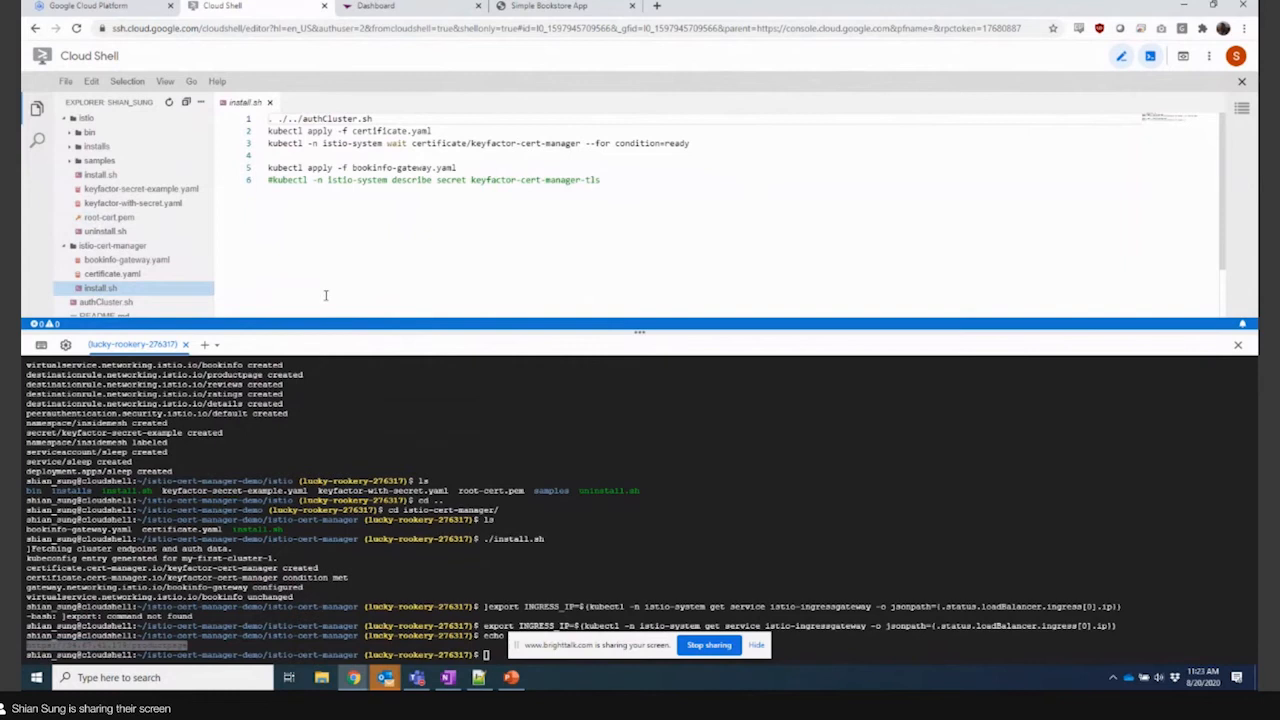
mouse_move(338, 430)
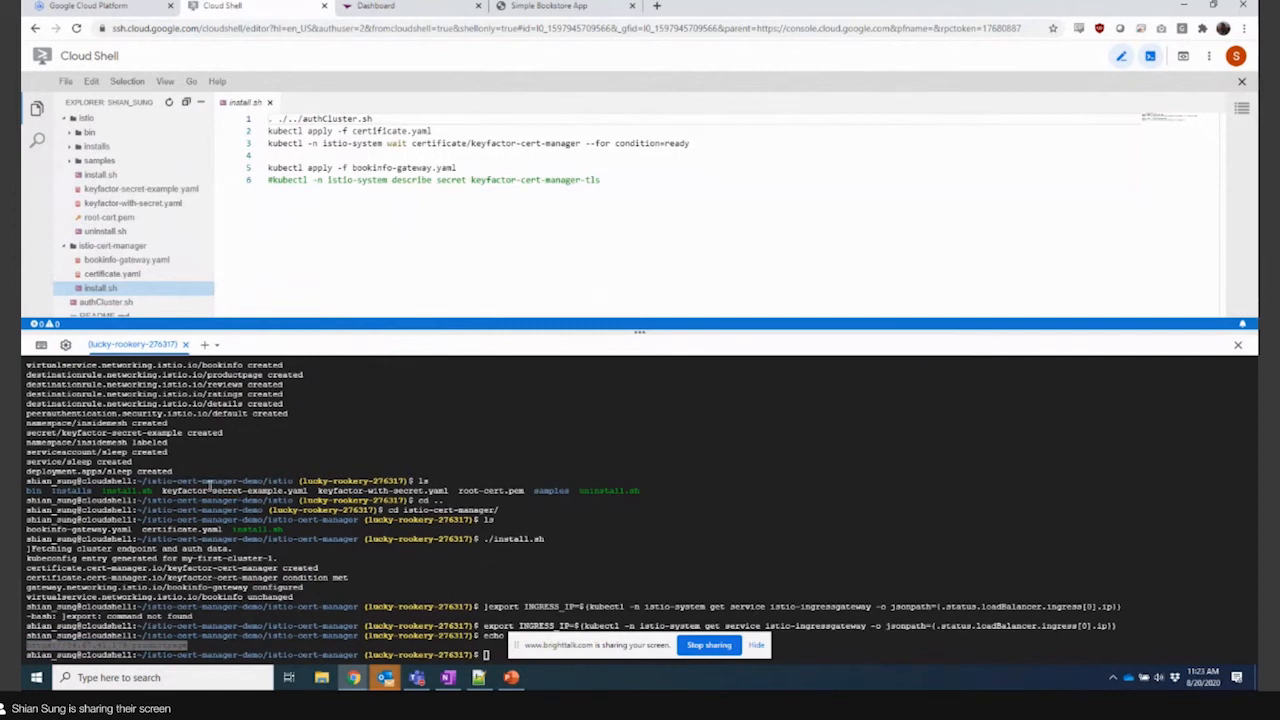
mouse_move(267, 432)
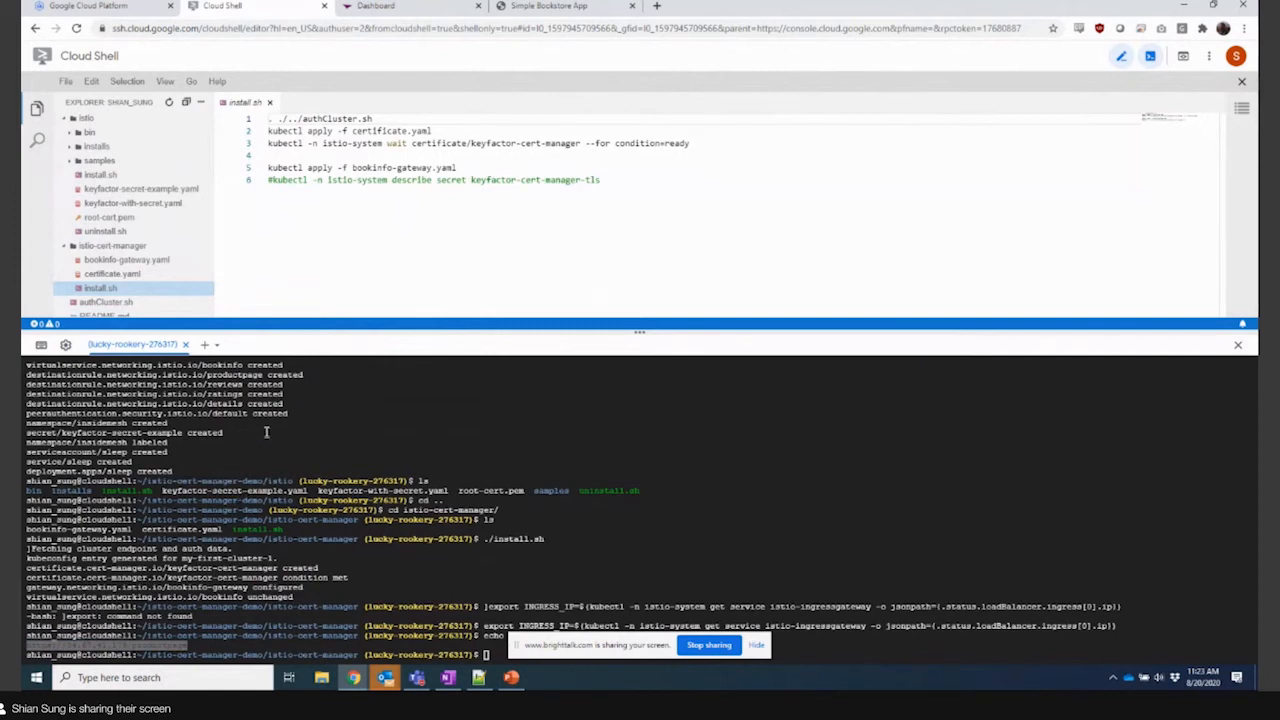
mouse_move(274, 444)
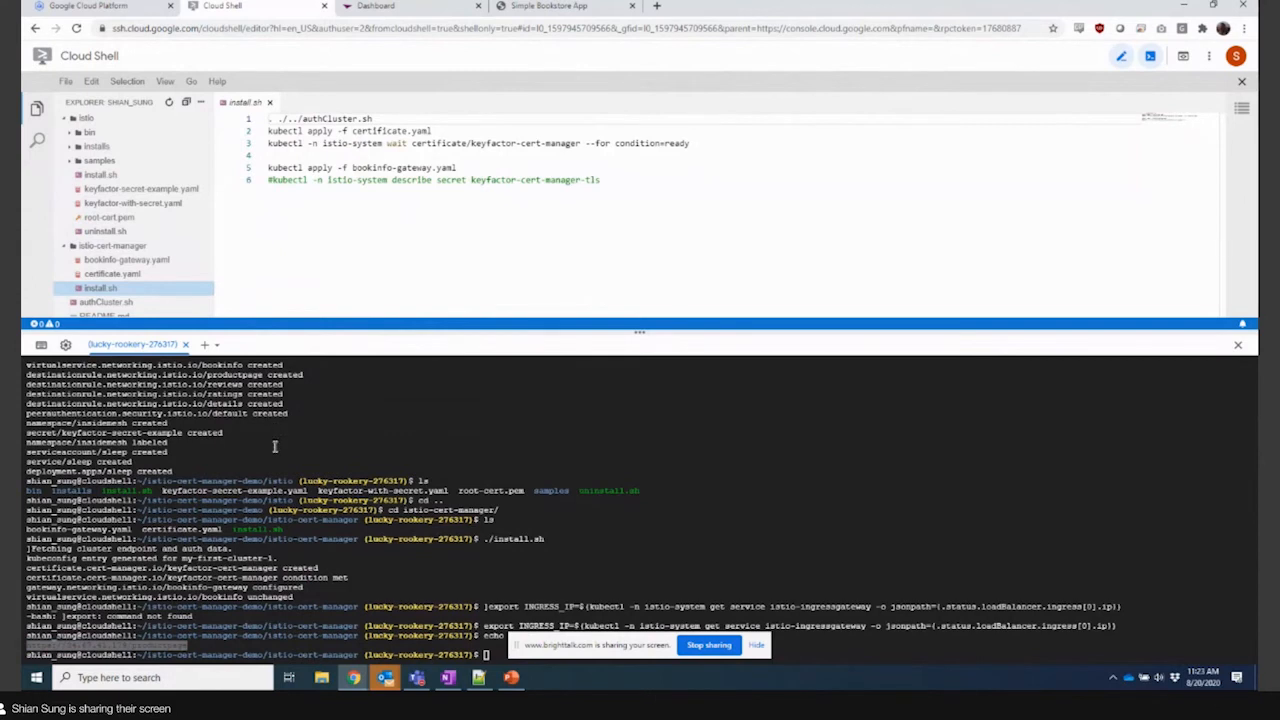
click(548, 6)
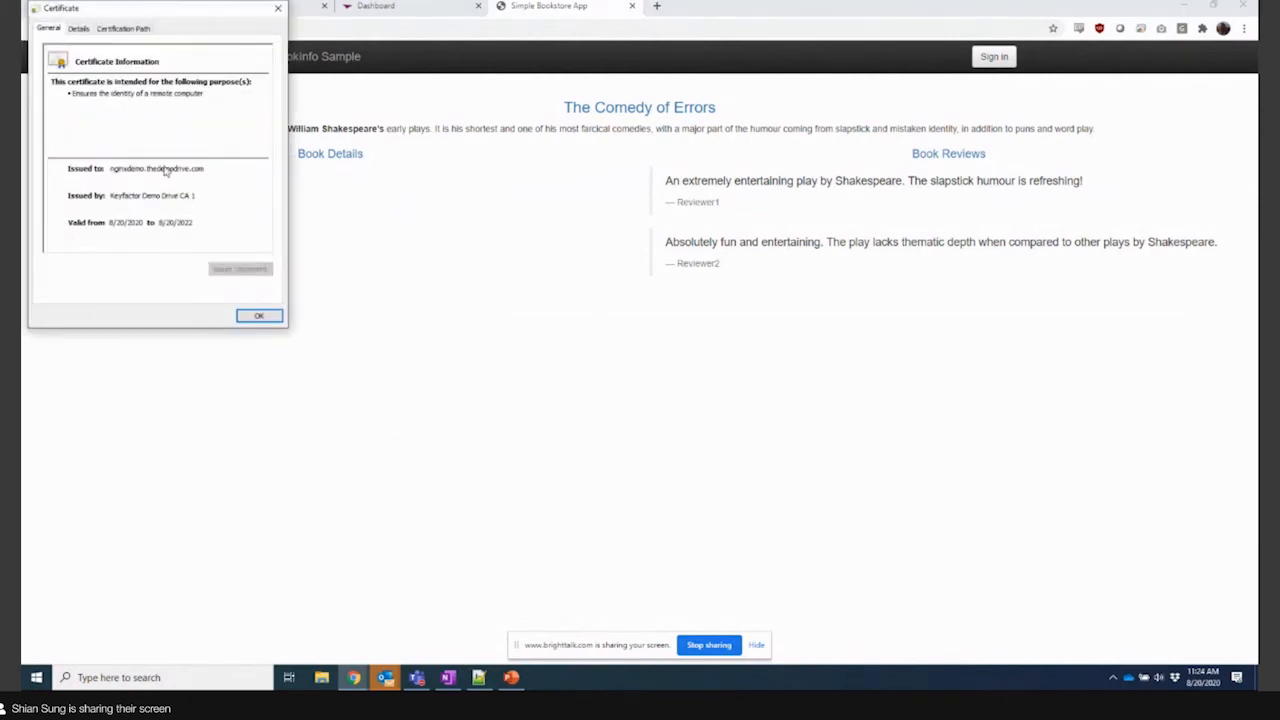
- Dismiss the site certificate, pass through Cloud Shell, and reach the Keyfactor Dashboard tab
click(259, 316)
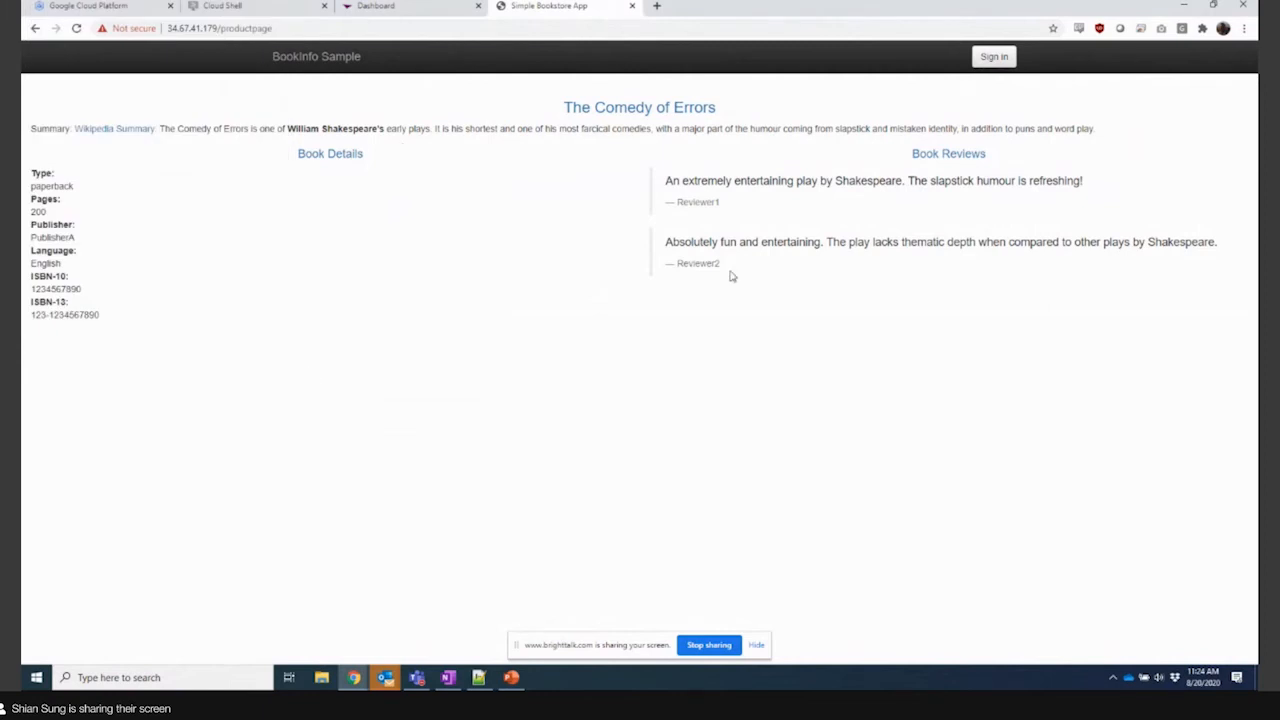
mouse_move(293, 17)
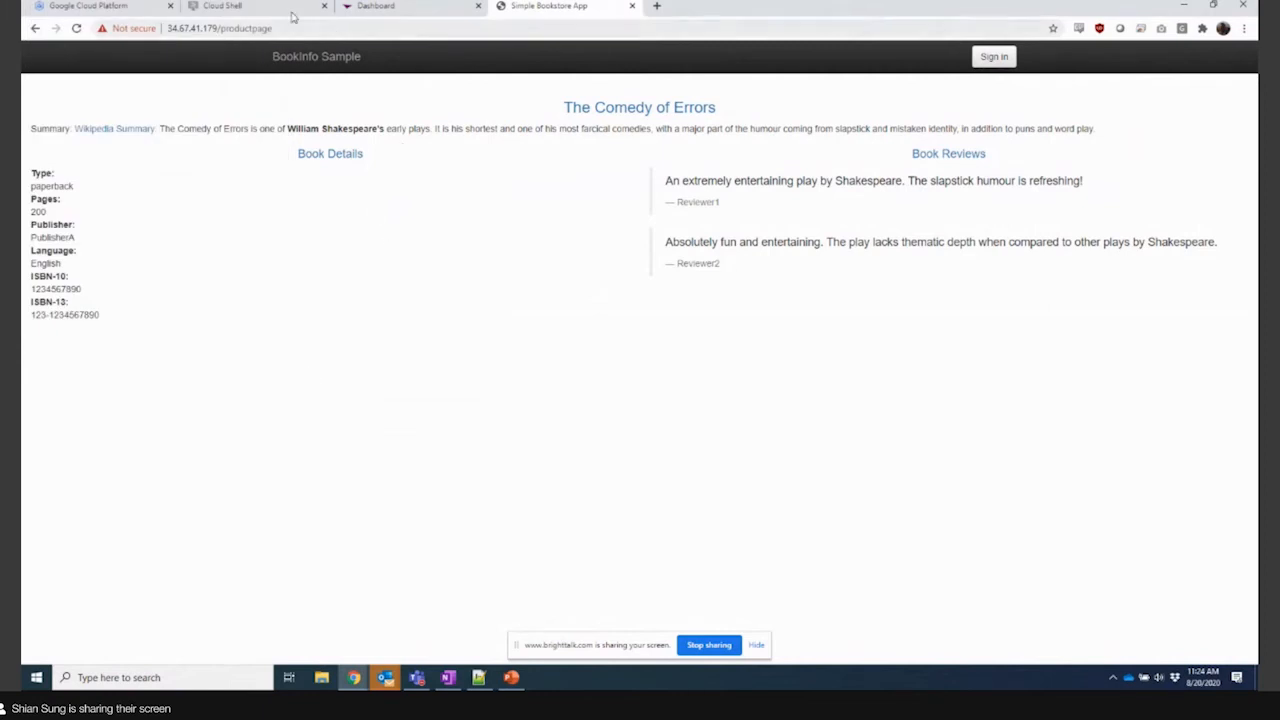
click(220, 6)
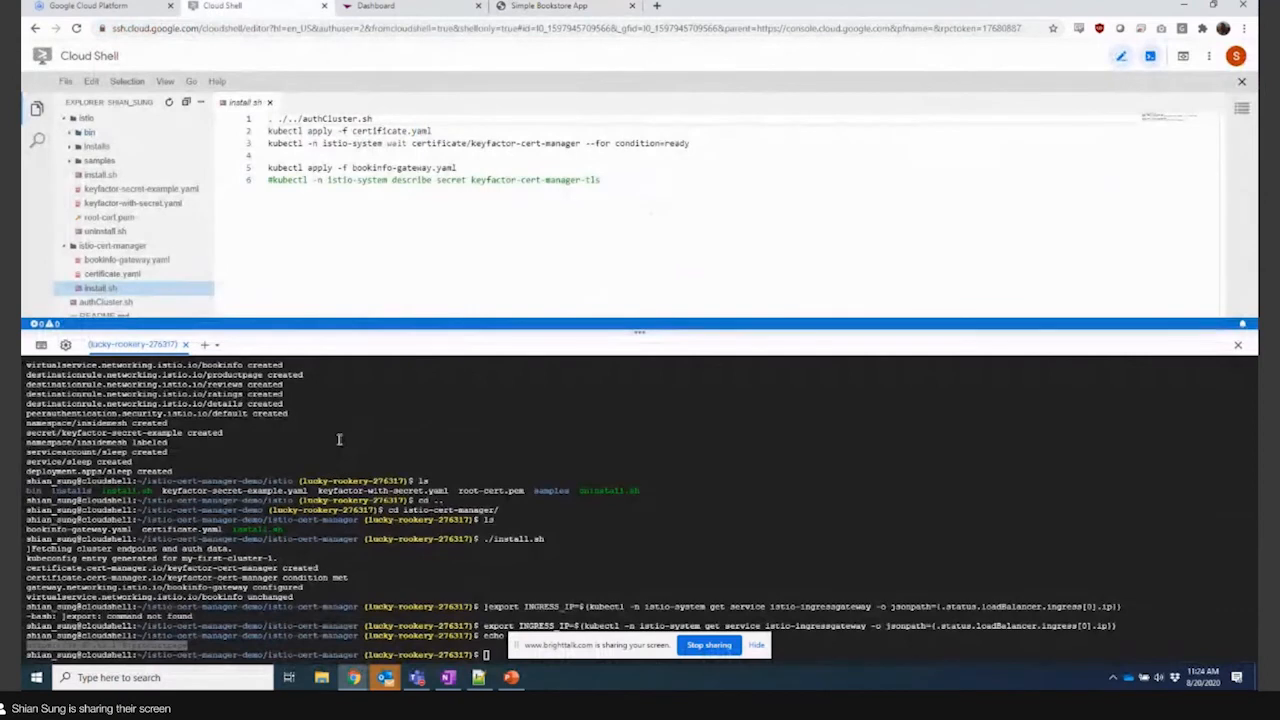
click(375, 6)
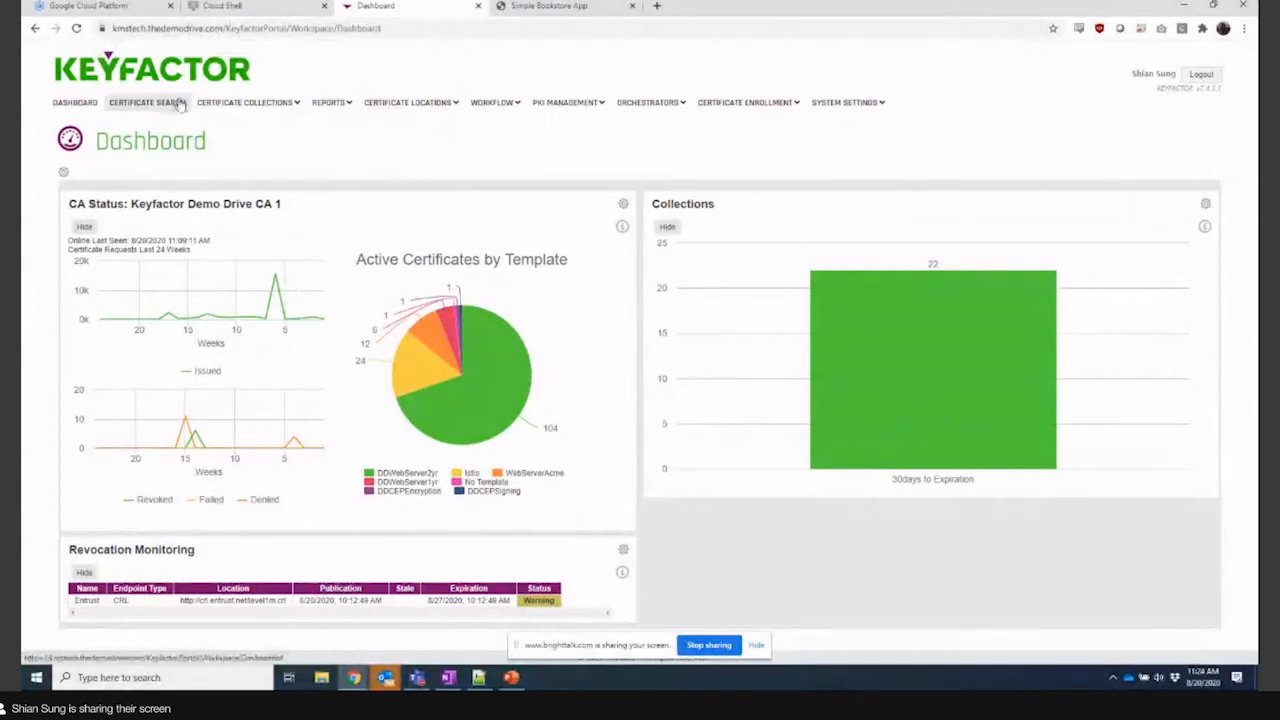
- Search certificates and open Certificate Details for an O=istio certificate
click(147, 102)
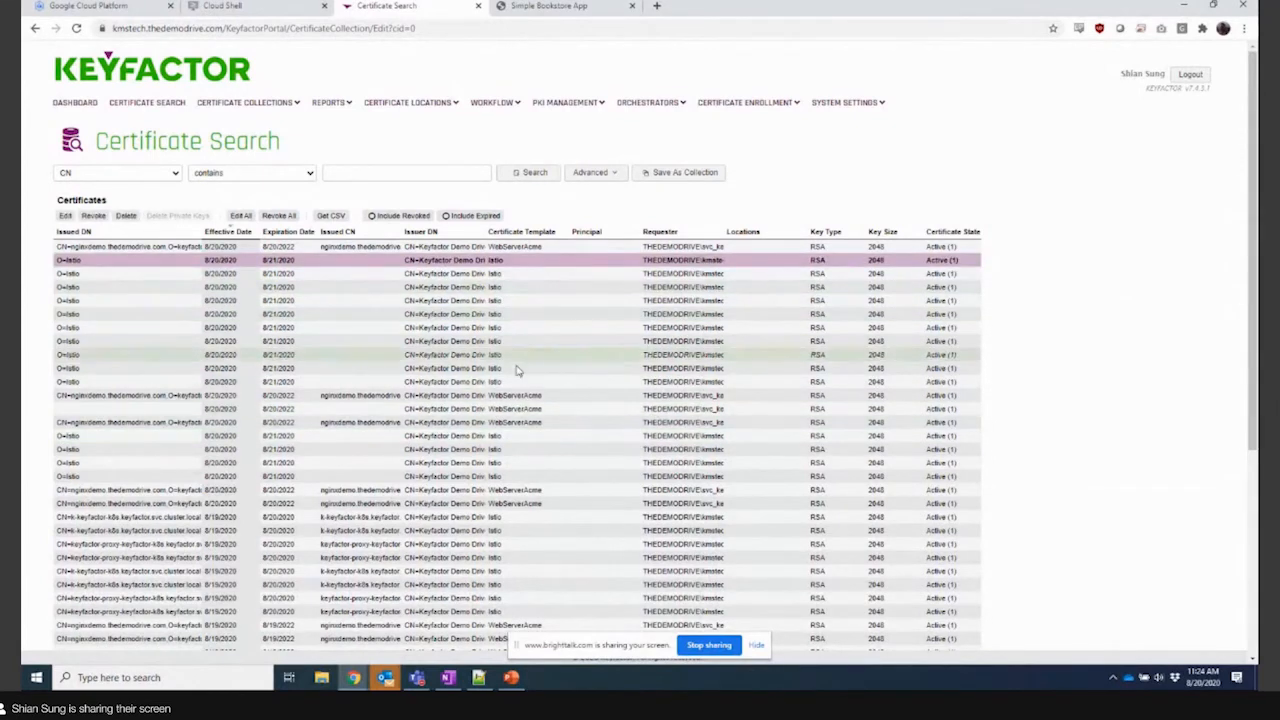
click(520, 354)
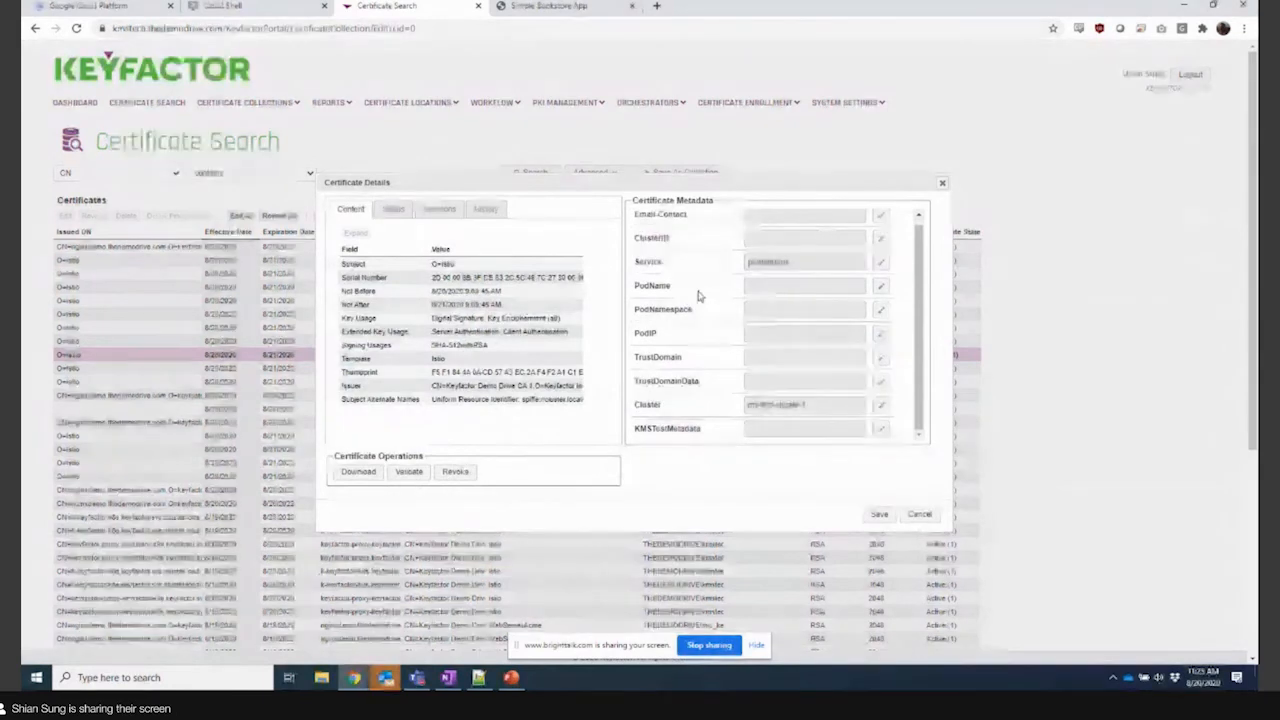
- Close the Istio certificate details to return to the certificate search list
scroll(down, 3)
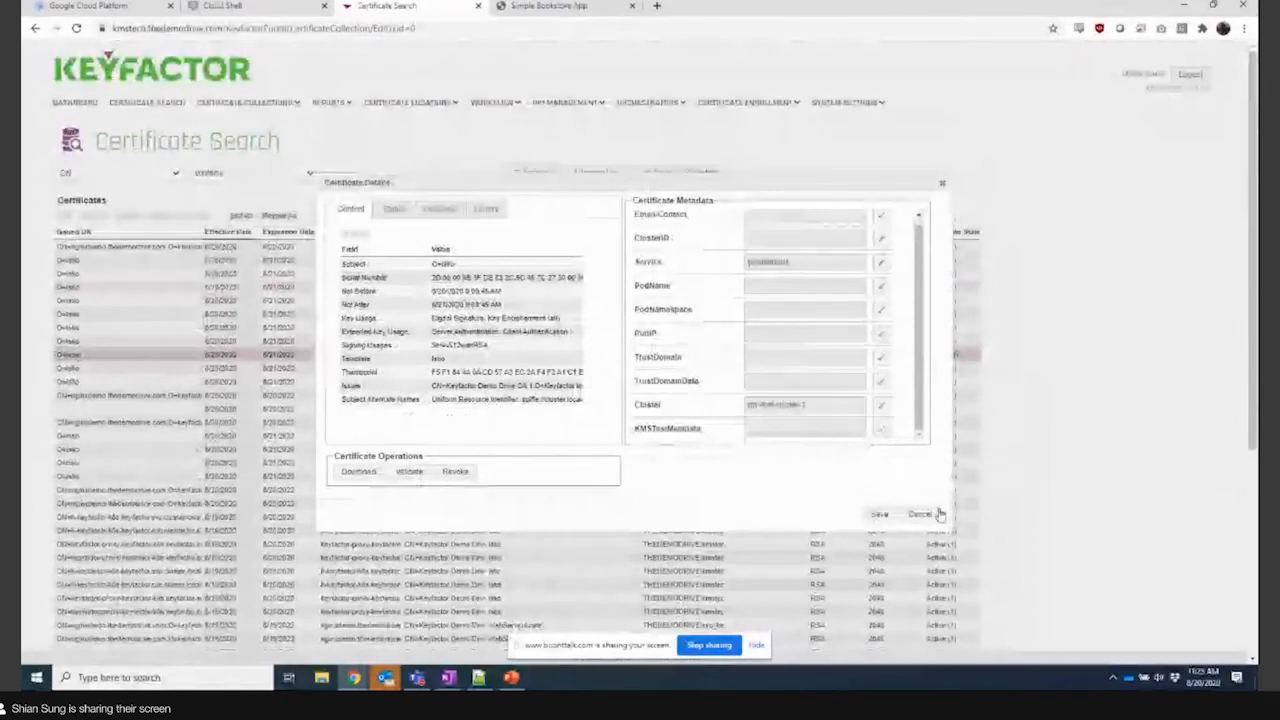
click(919, 513)
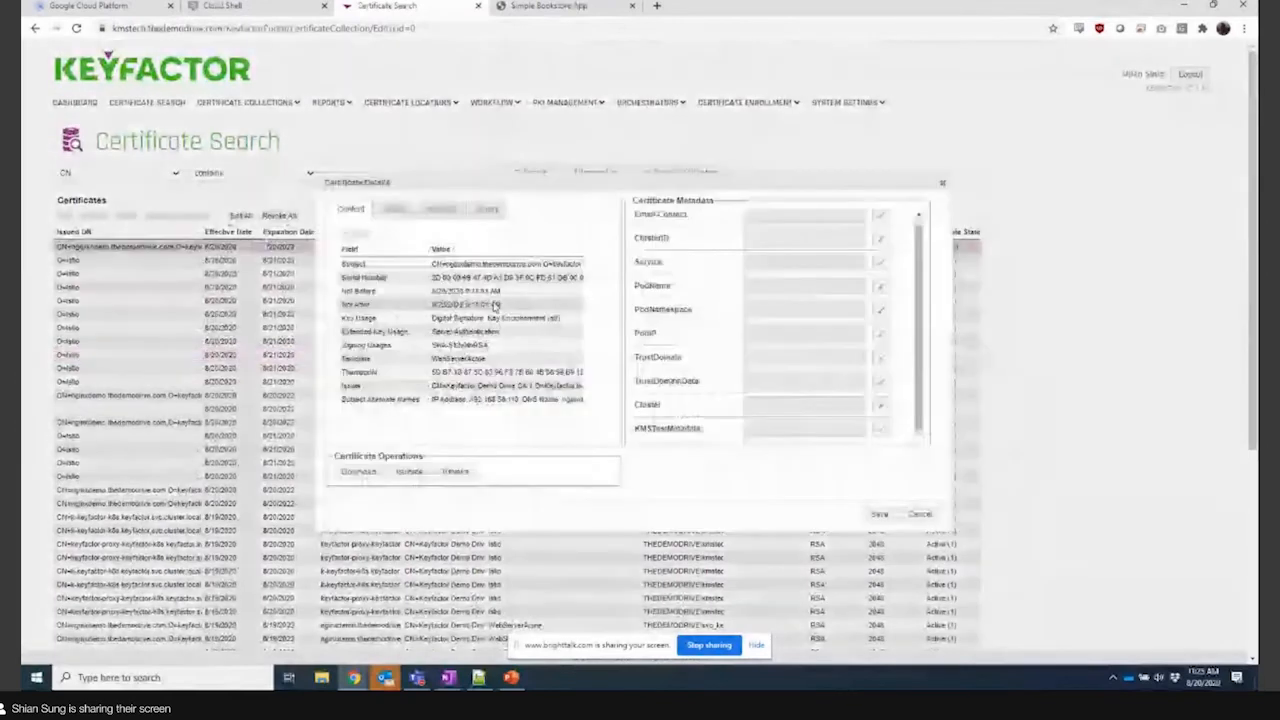
mouse_move(565, 6)
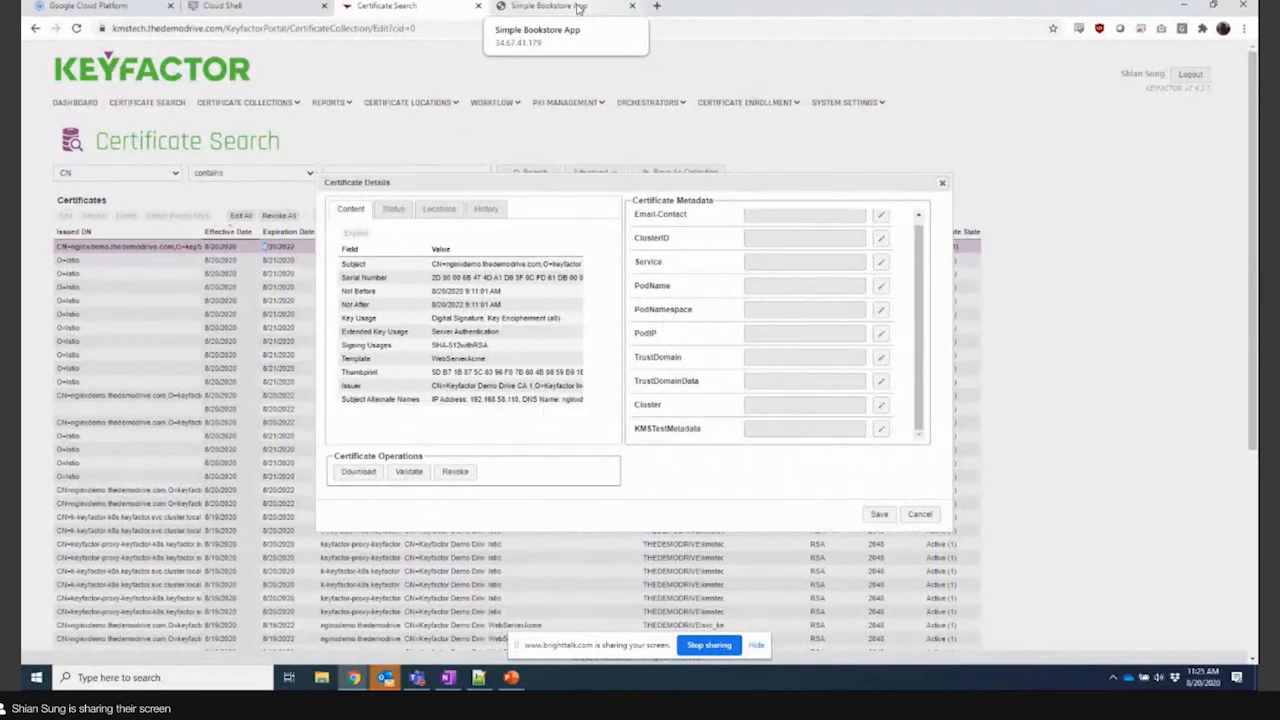
mouse_move(293, 122)
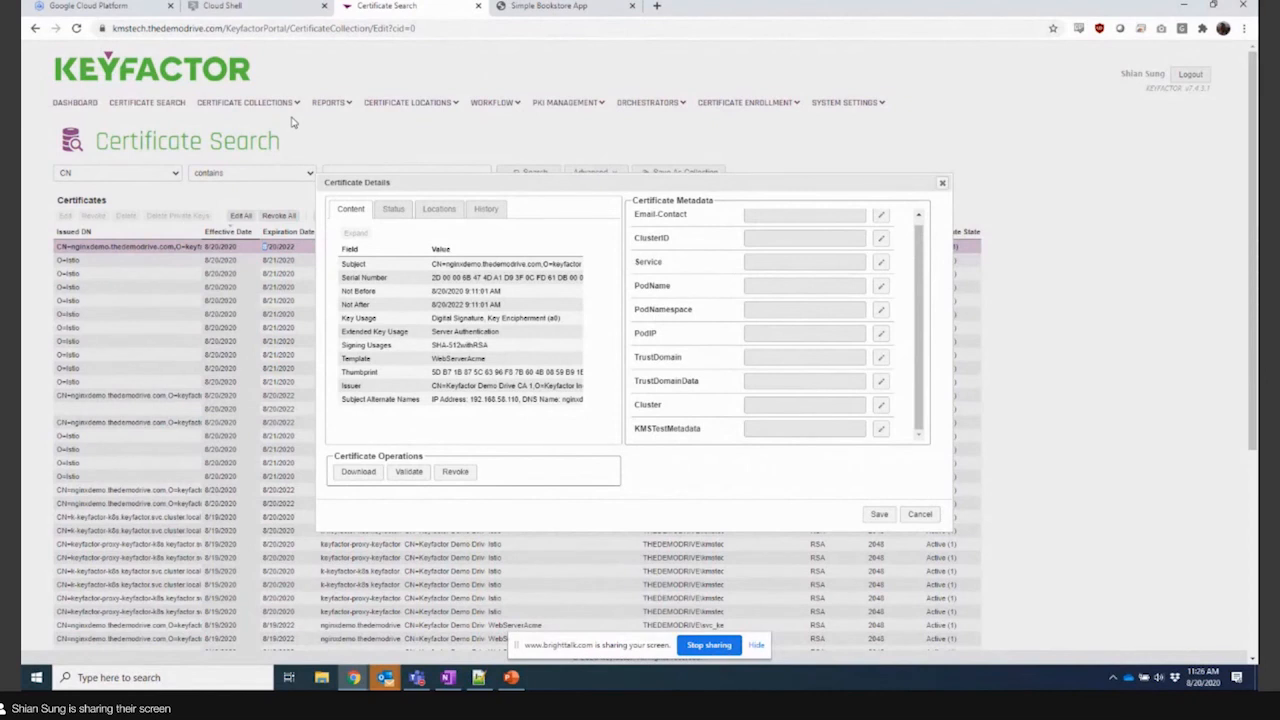
mouse_move(717, 349)
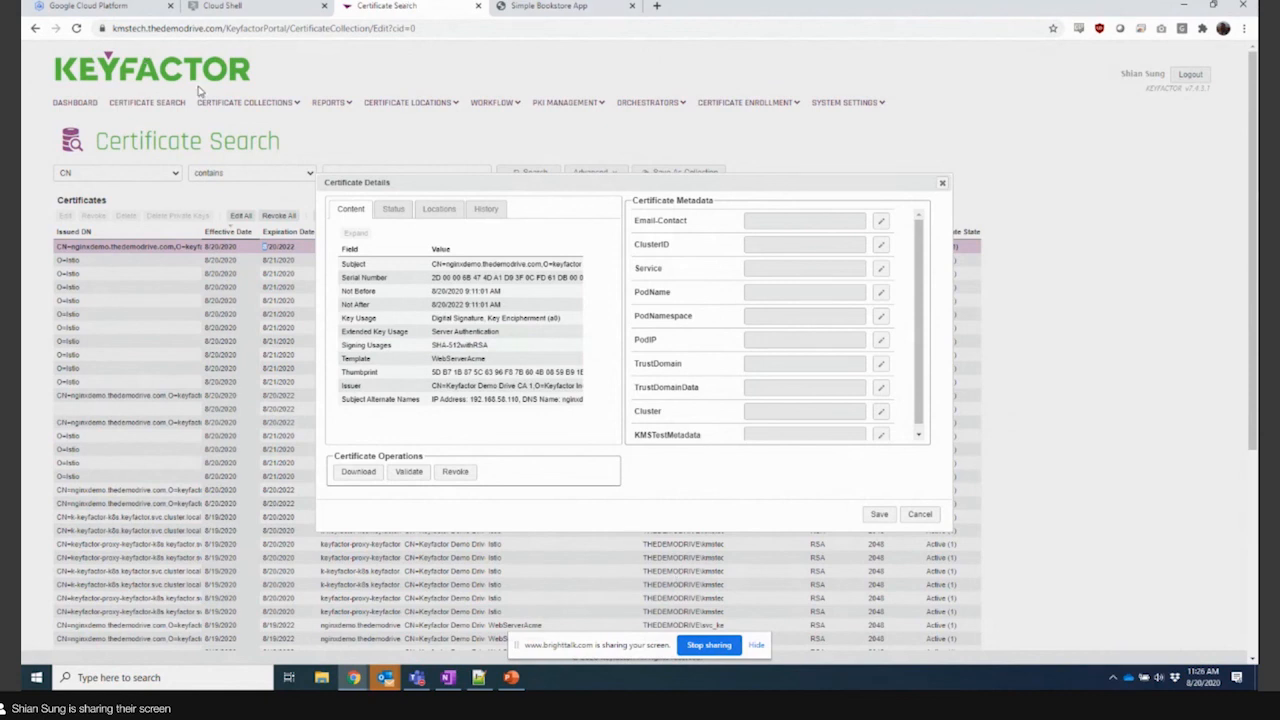
mouse_move(200, 91)
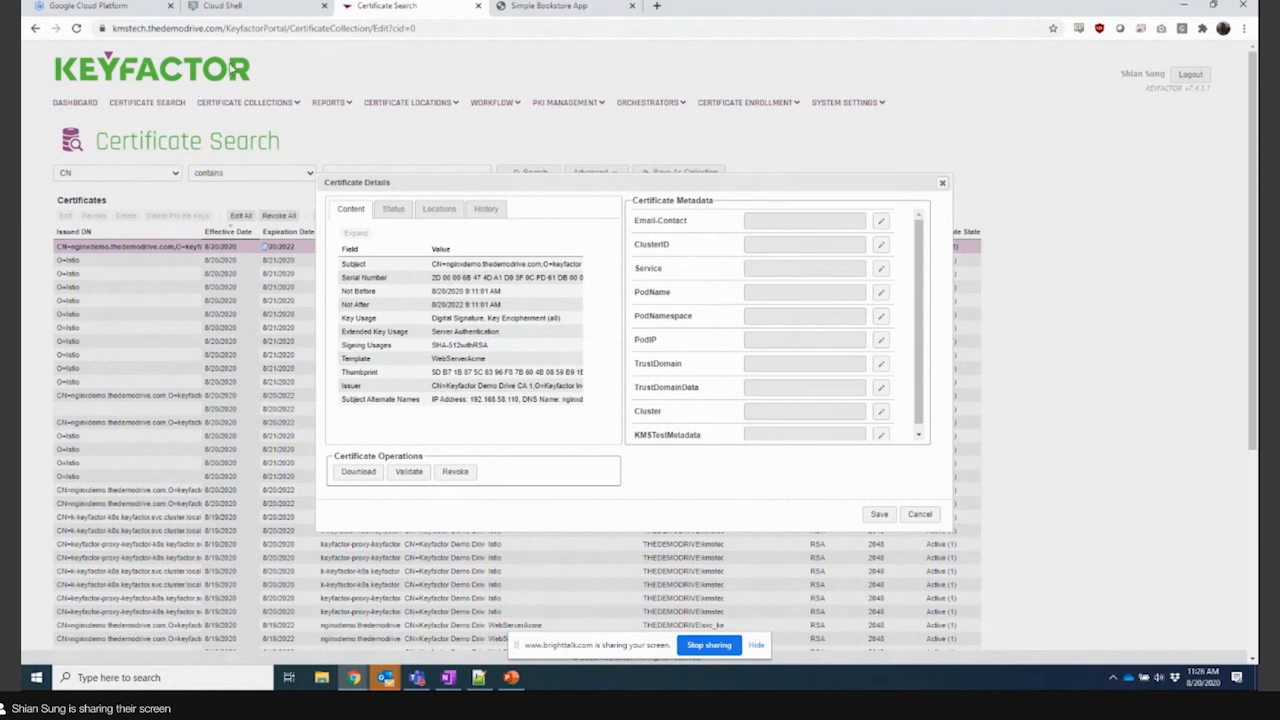